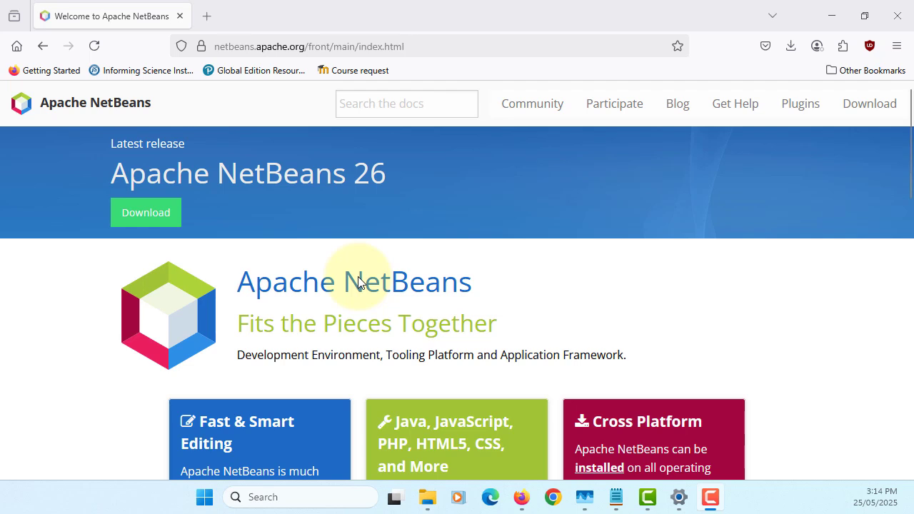
mouse_move(349, 280)
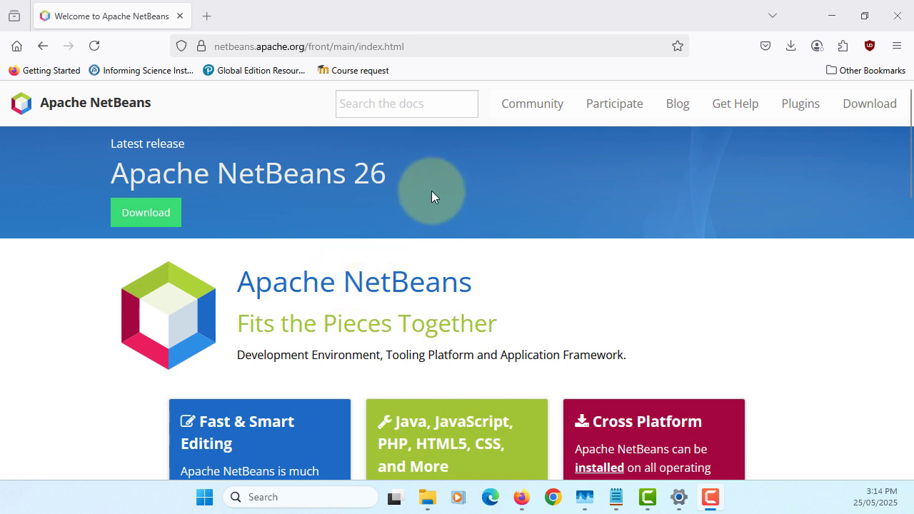
mouse_move(271, 267)
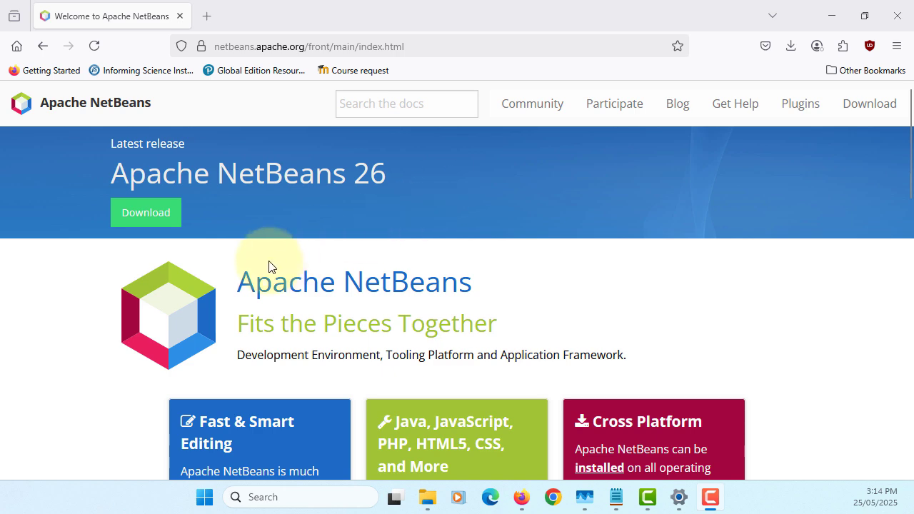
Follow the green Download link under Apache NetBeans 26 on the home page
left_click(146, 212)
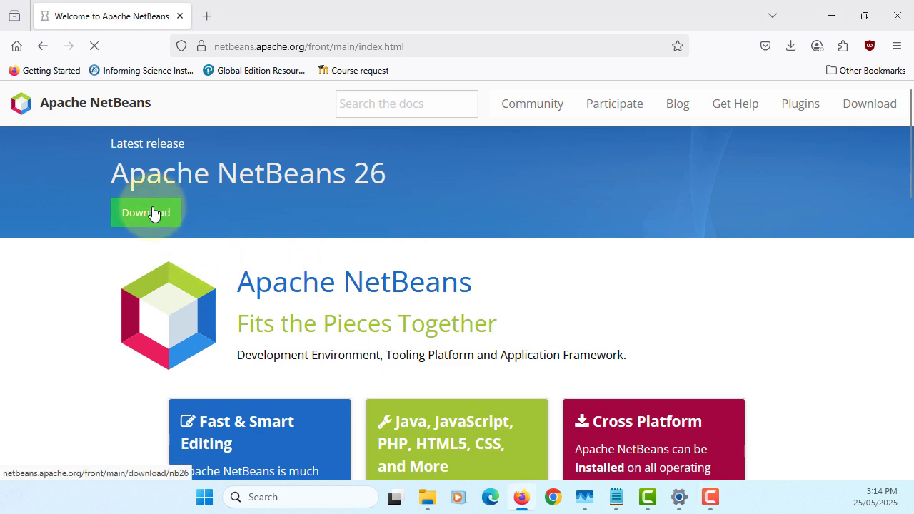
Reach the Installers and Packages section of the NetBeans 26 download page
left_click(145, 211)
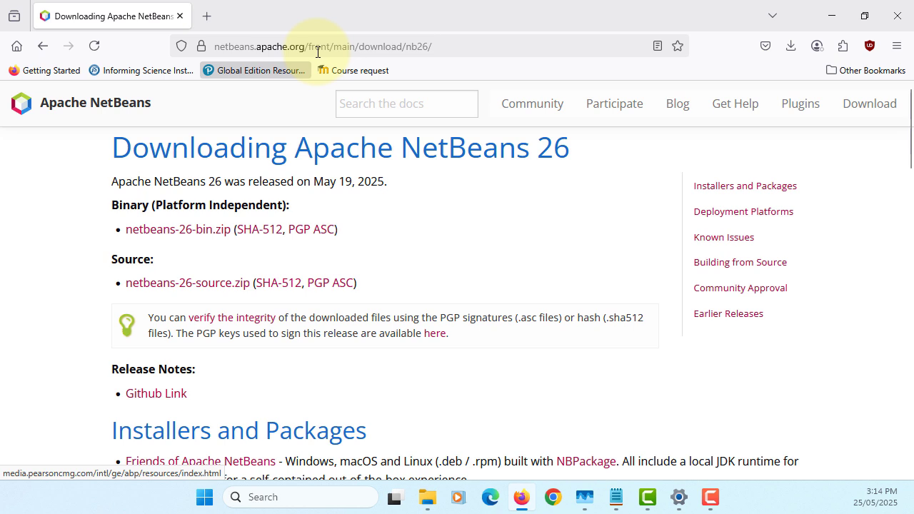
mouse_move(408, 188)
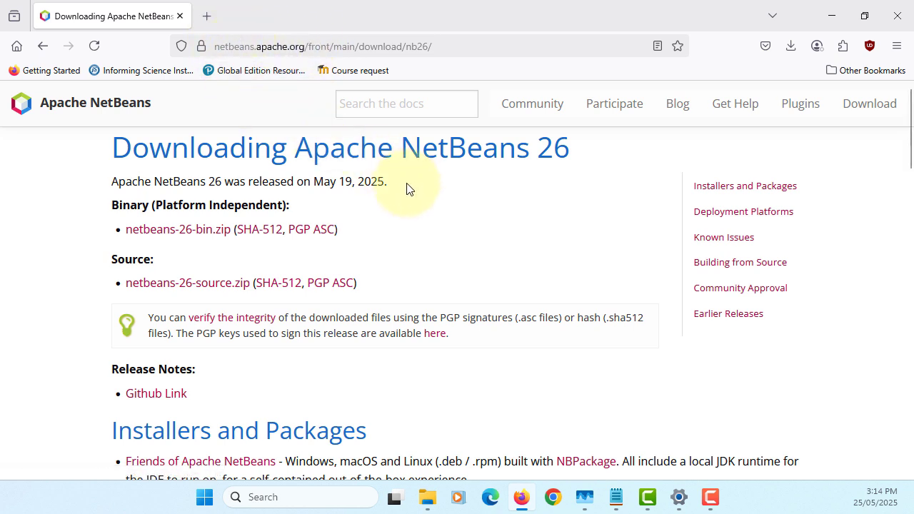
mouse_move(186, 252)
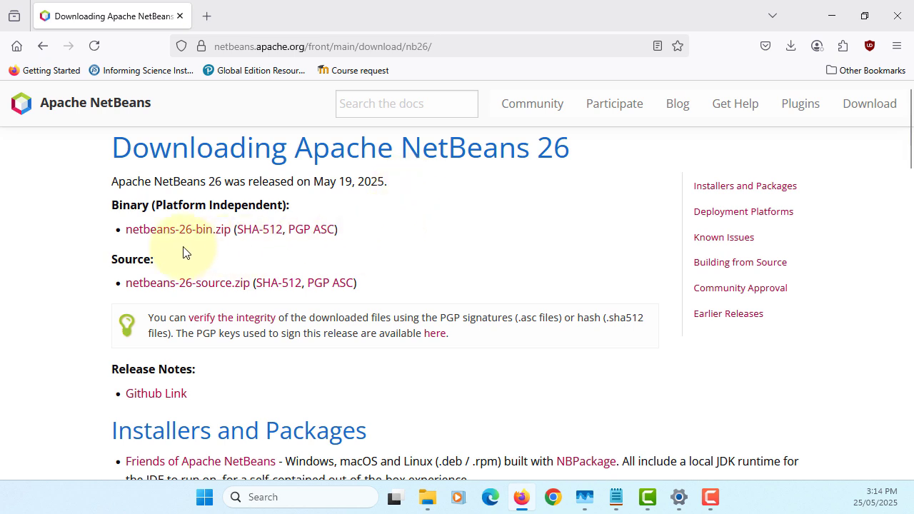
mouse_move(211, 235)
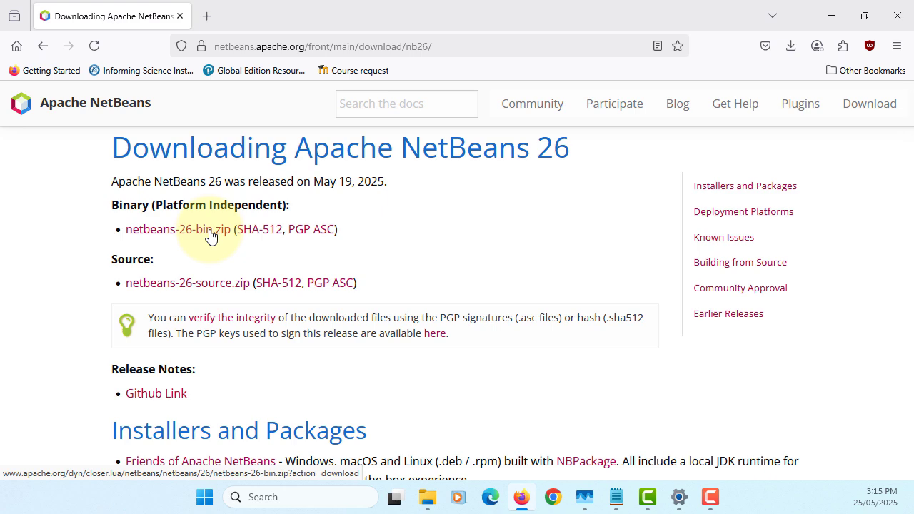
scroll("down", 3)
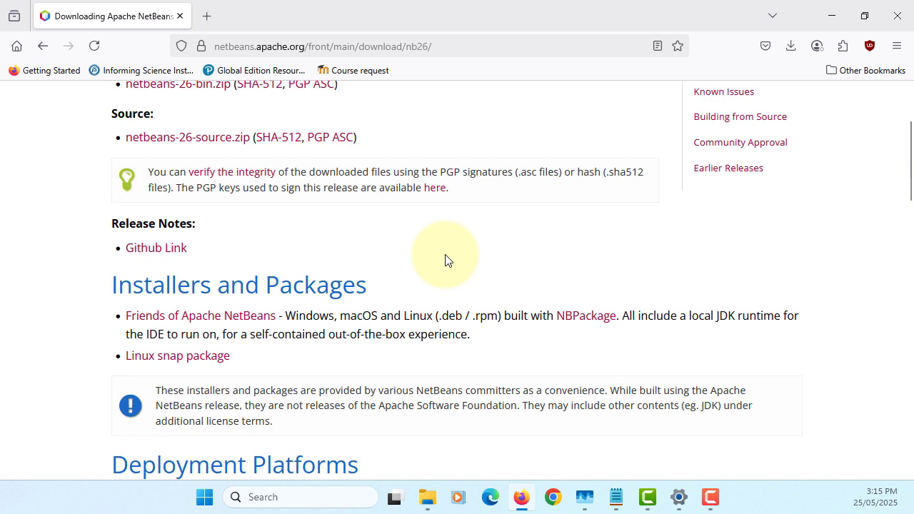
mouse_move(260, 321)
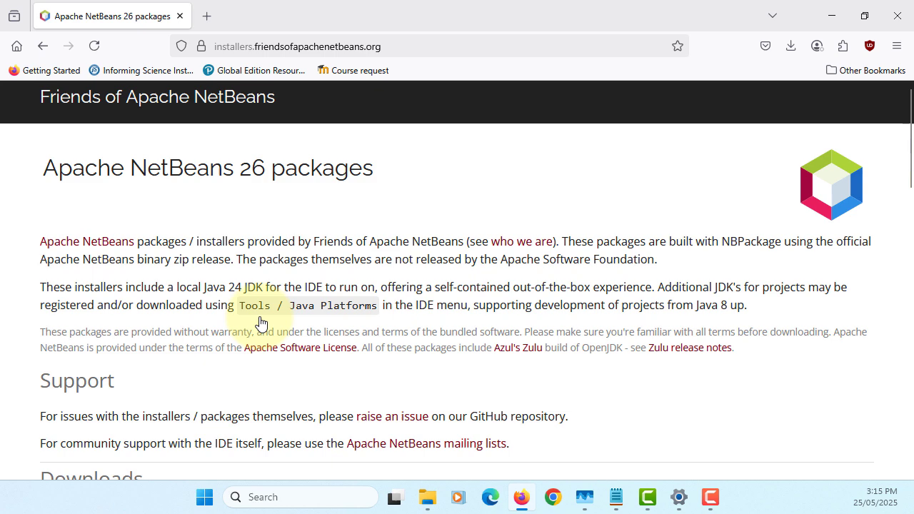
mouse_move(229, 178)
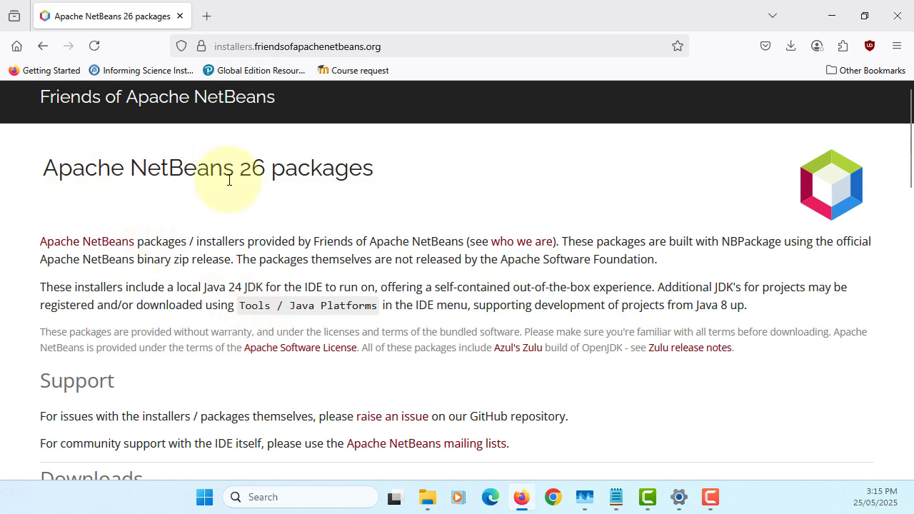
mouse_move(237, 180)
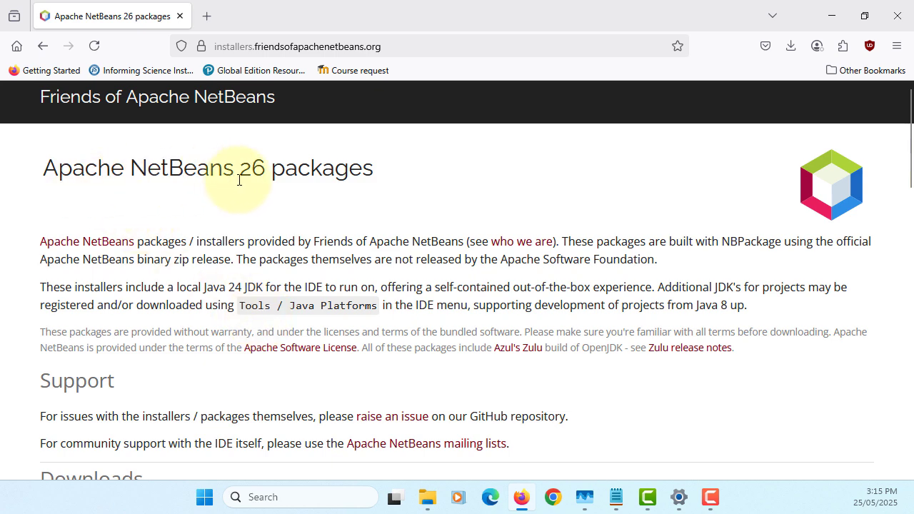
scroll("down", 3)
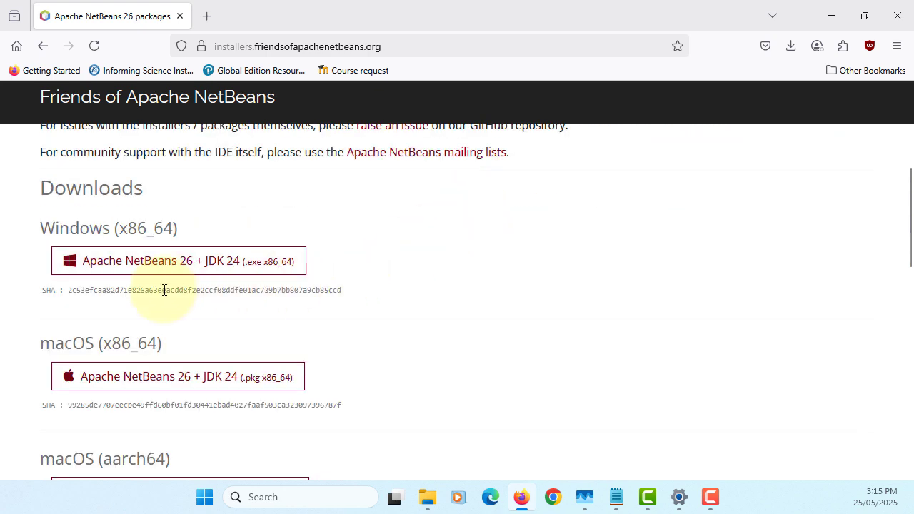
mouse_move(68, 303)
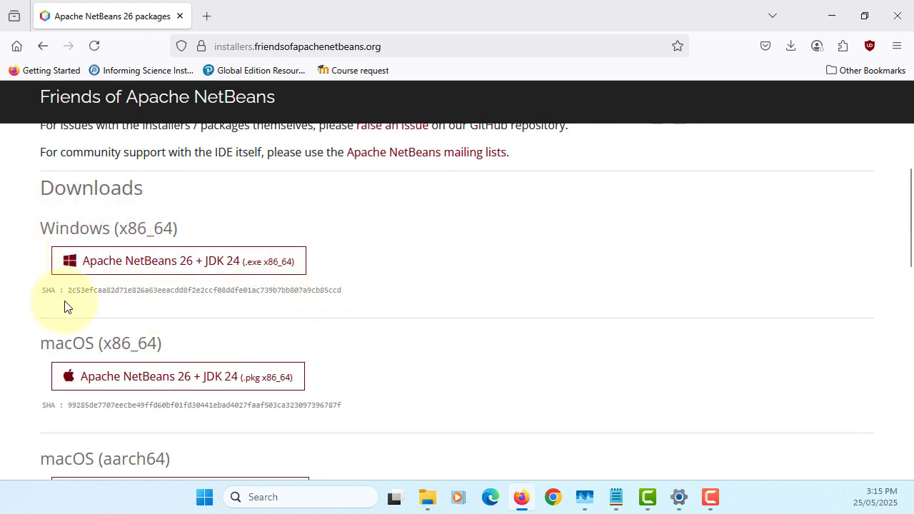
mouse_move(231, 260)
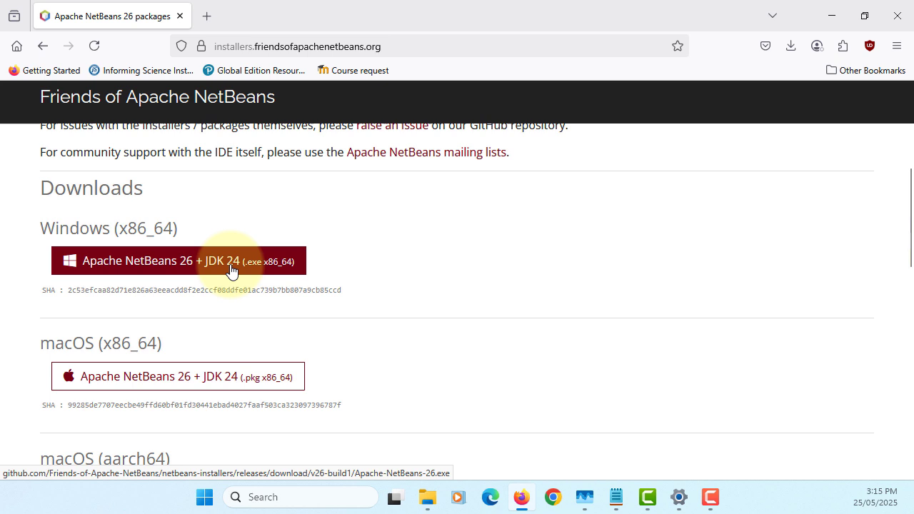
mouse_move(236, 274)
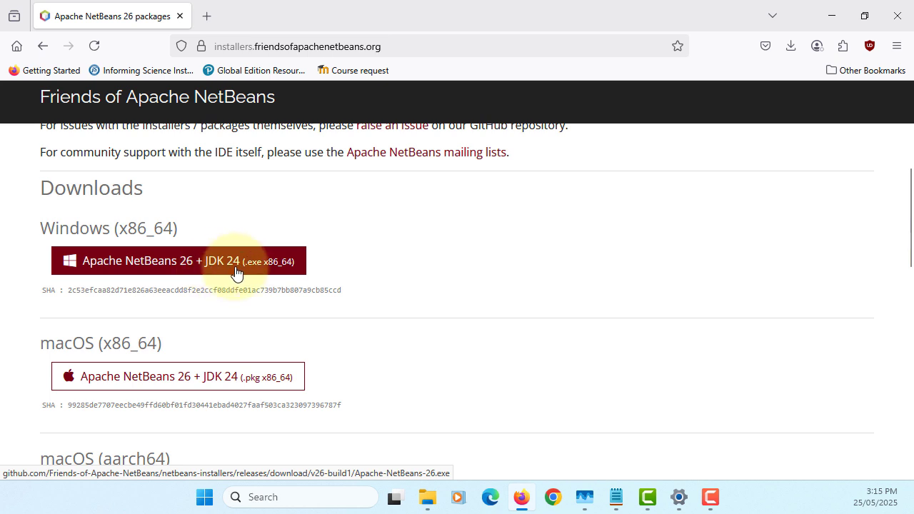
mouse_move(237, 286)
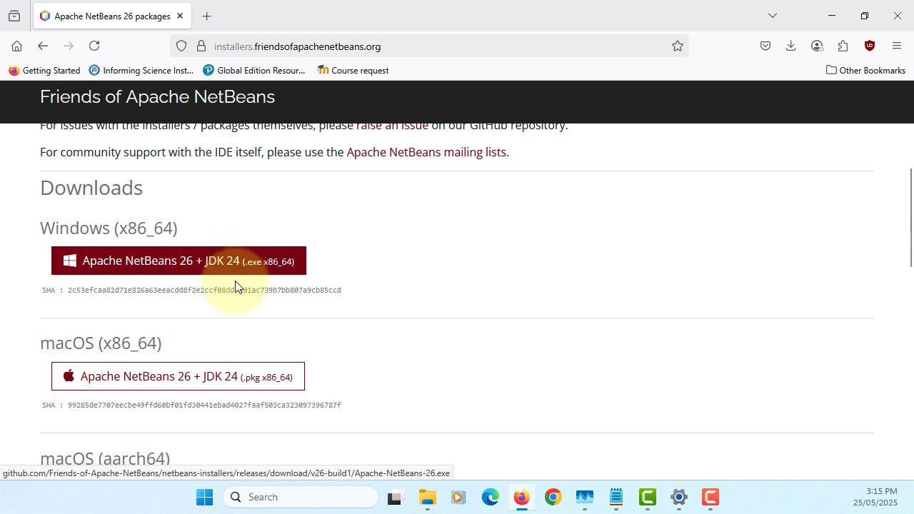
mouse_move(102, 228)
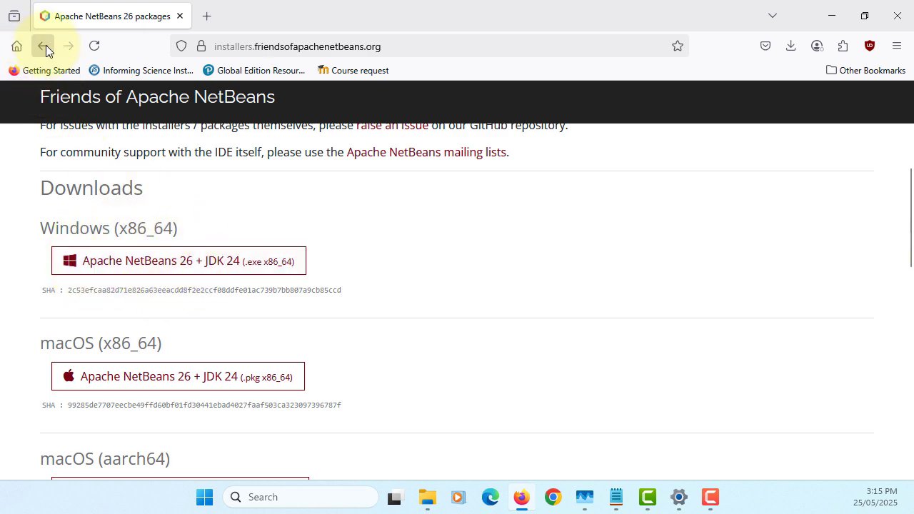
Download netbeans-26-bin.zip and view its netbeans folder in File Explorer
left_click(42, 45)
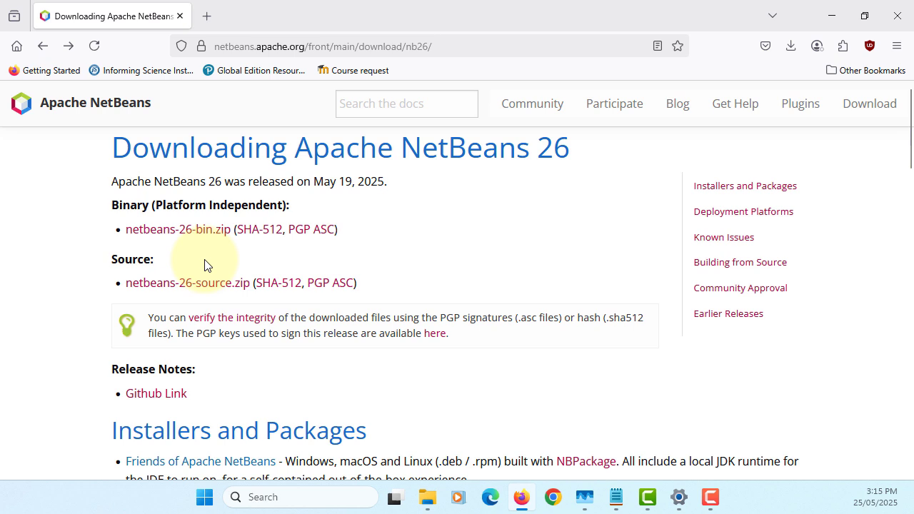
mouse_move(360, 263)
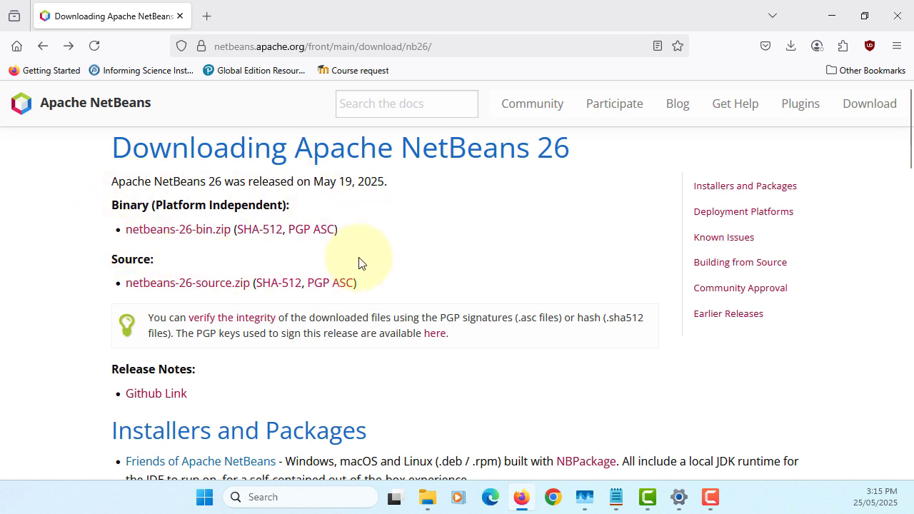
mouse_move(217, 240)
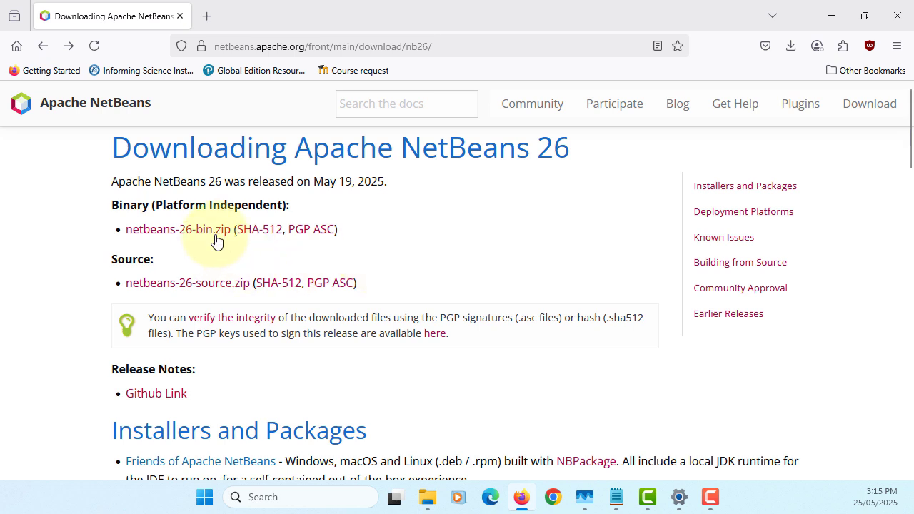
left_click(177, 228)
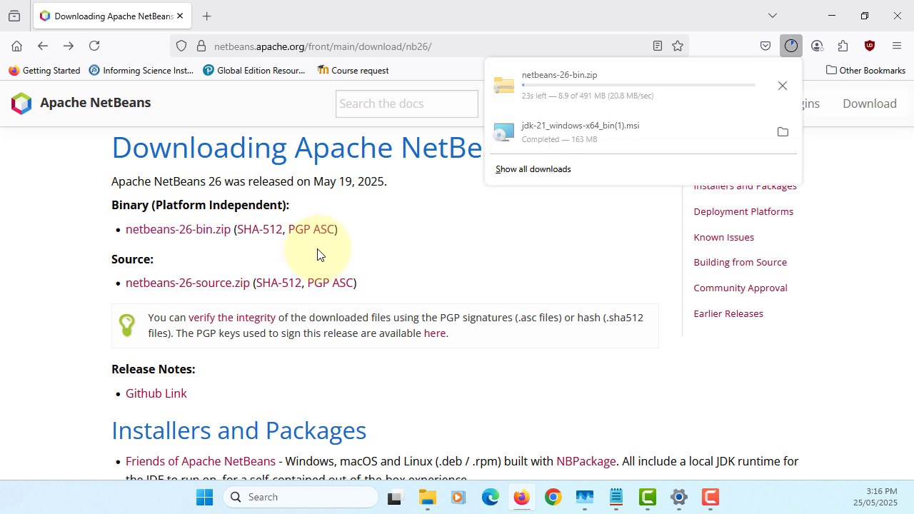
mouse_move(443, 269)
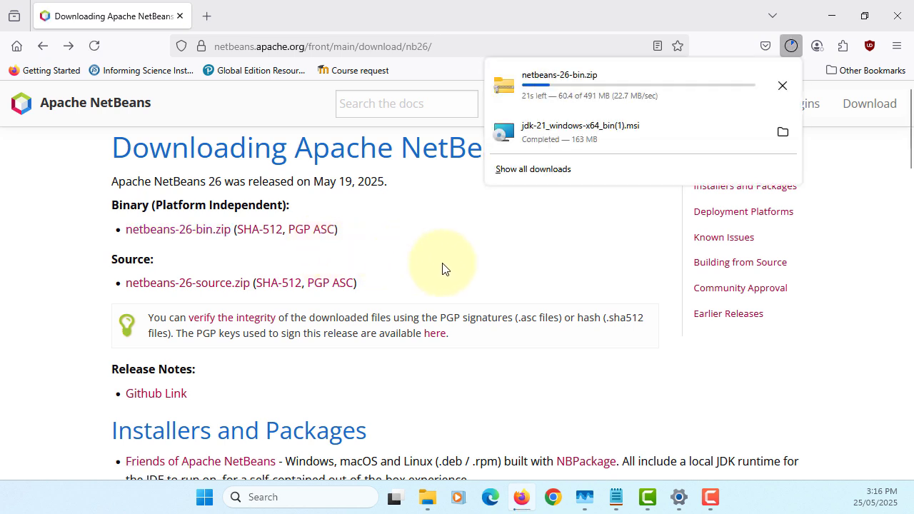
mouse_move(564, 95)
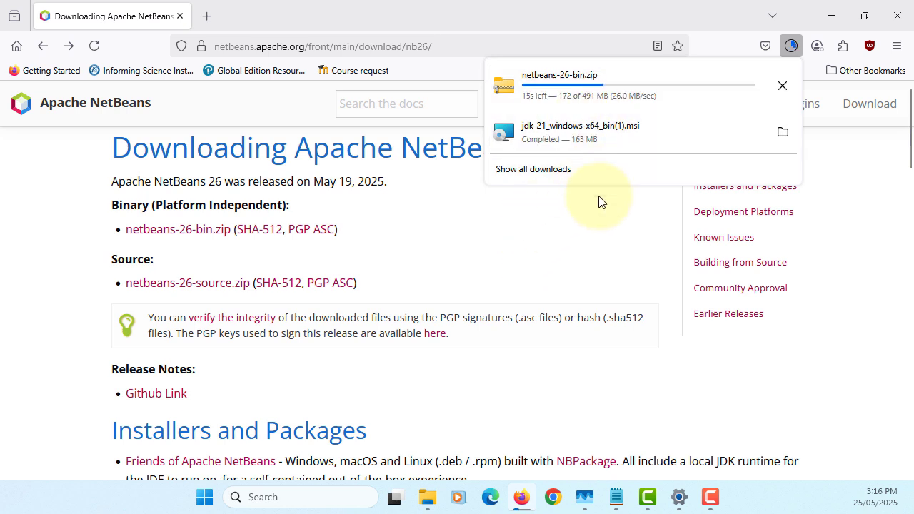
mouse_move(623, 227)
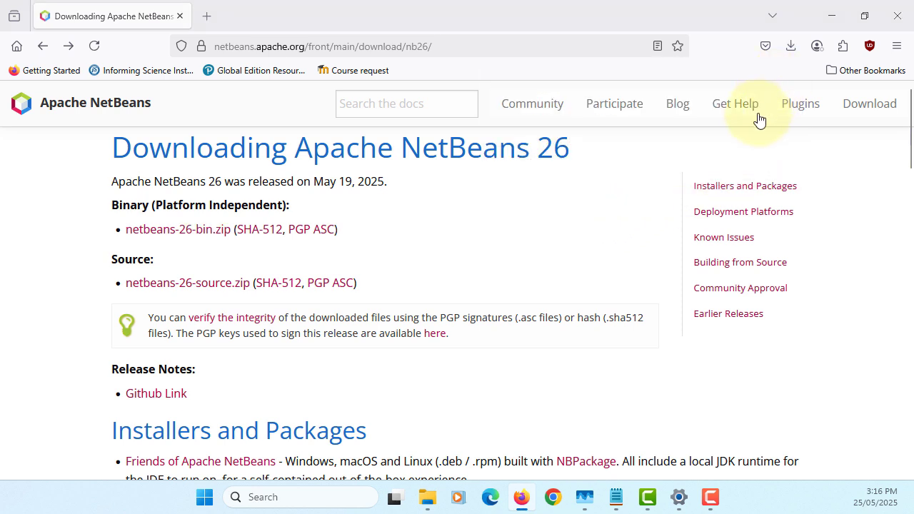
left_click(427, 497)
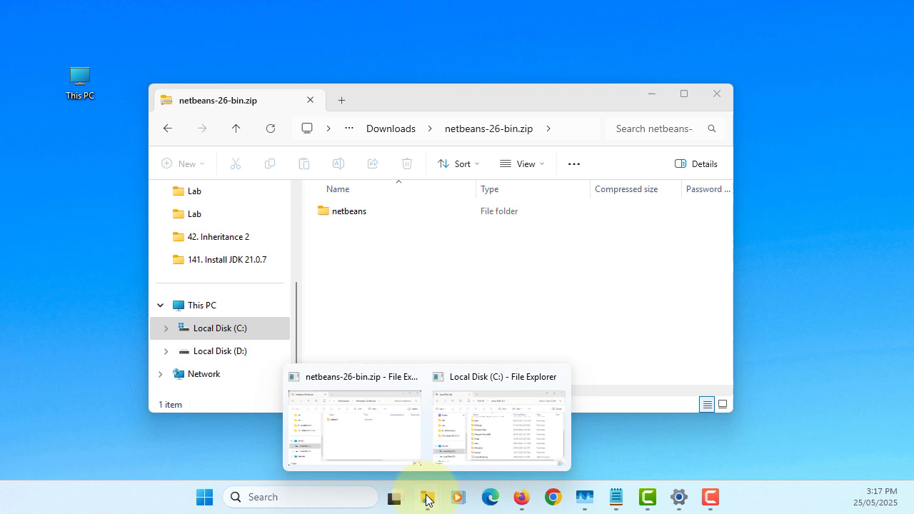
Drop the netbeans folder from the zip onto Program Files on Local Disk (C:)
left_click(497, 422)
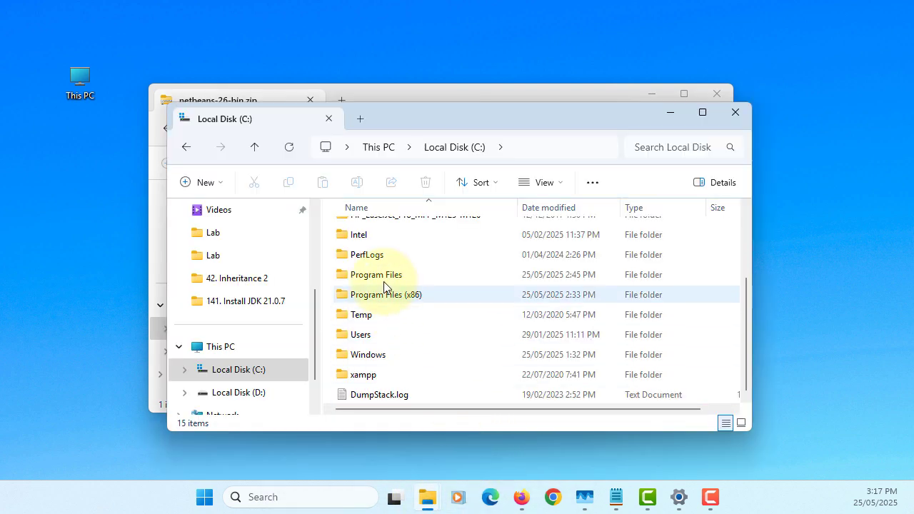
double_click(377, 274)
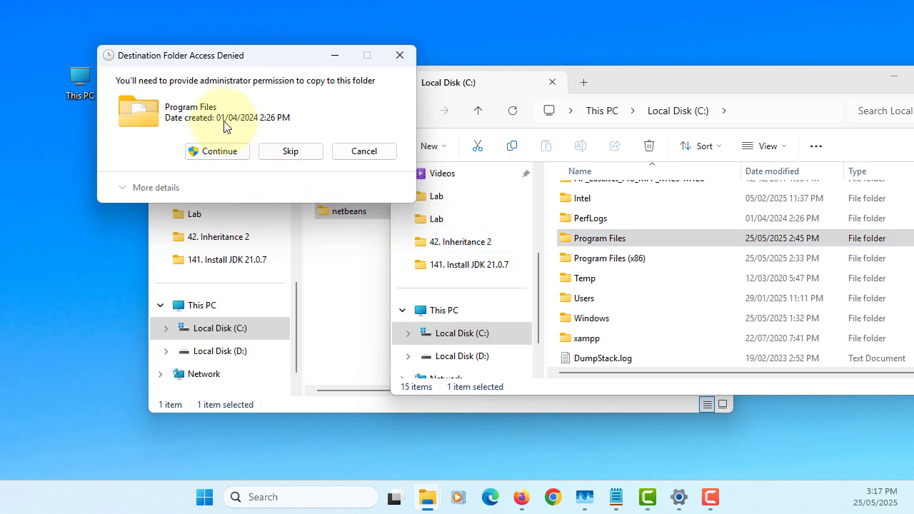
mouse_move(250, 139)
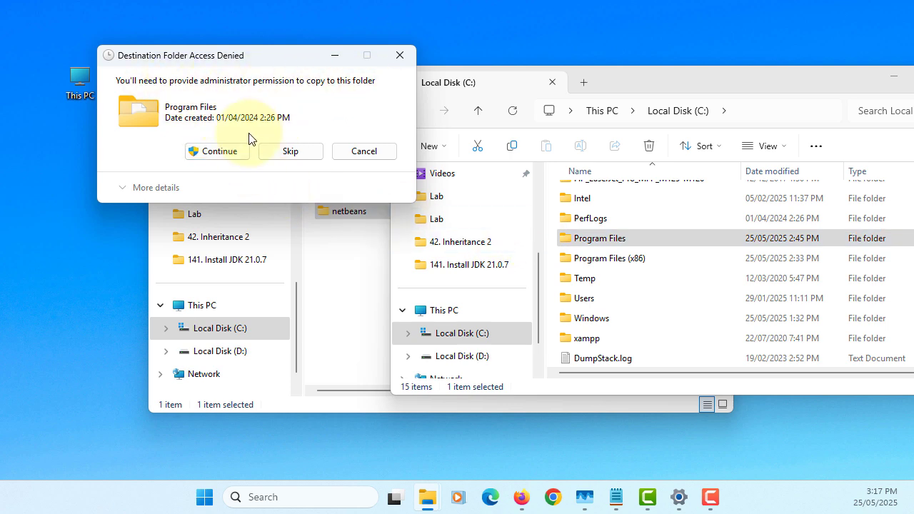
Grant administrator permission for the copy and browse into Program Files
left_click(217, 151)
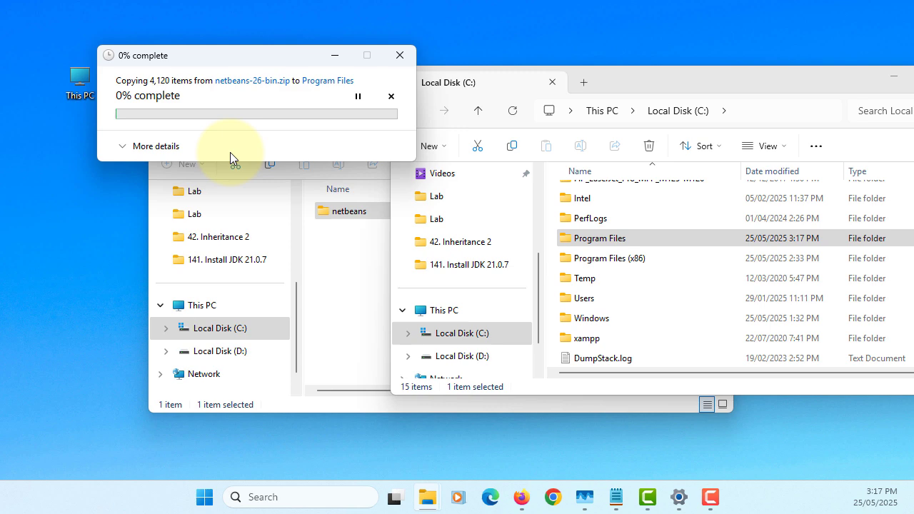
mouse_move(163, 115)
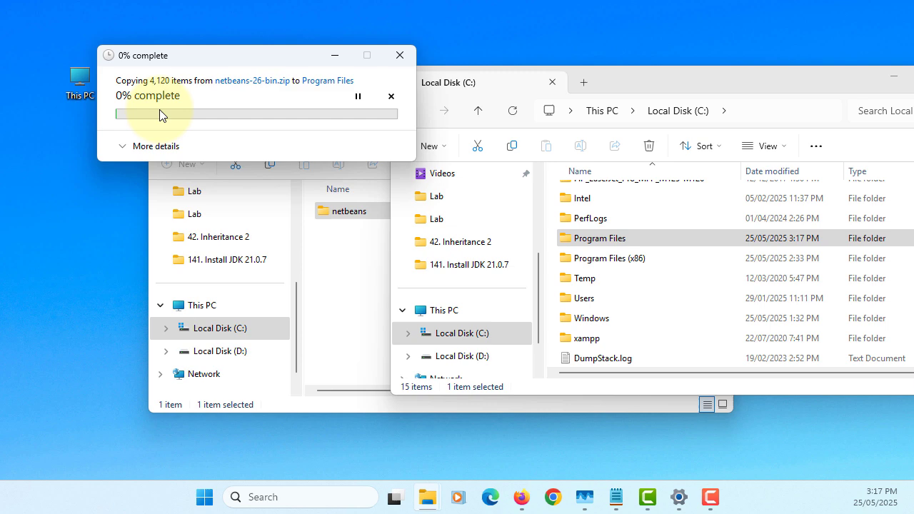
double_click(600, 237)
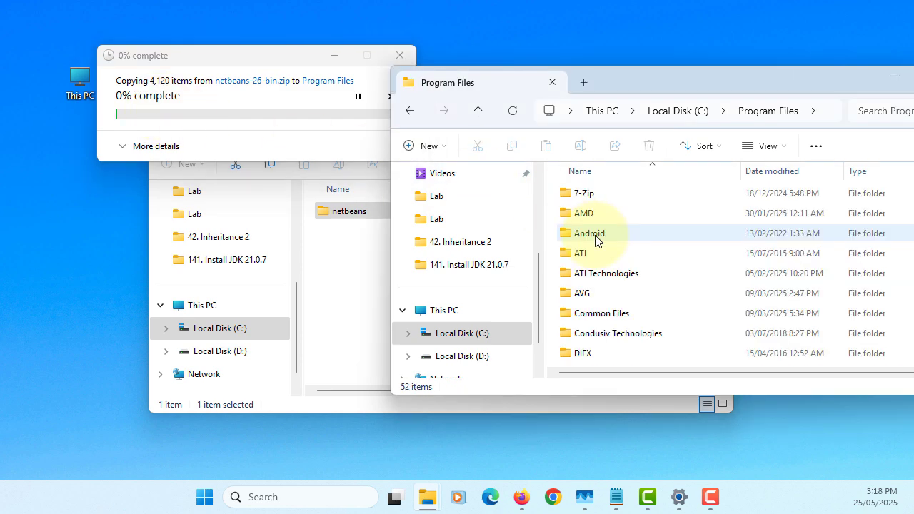
scroll("down", 3)
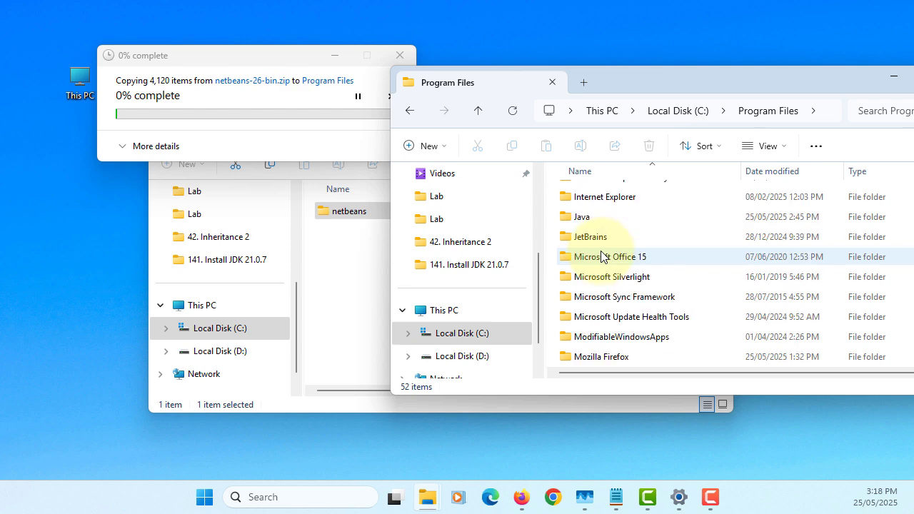
scroll("down", 3)
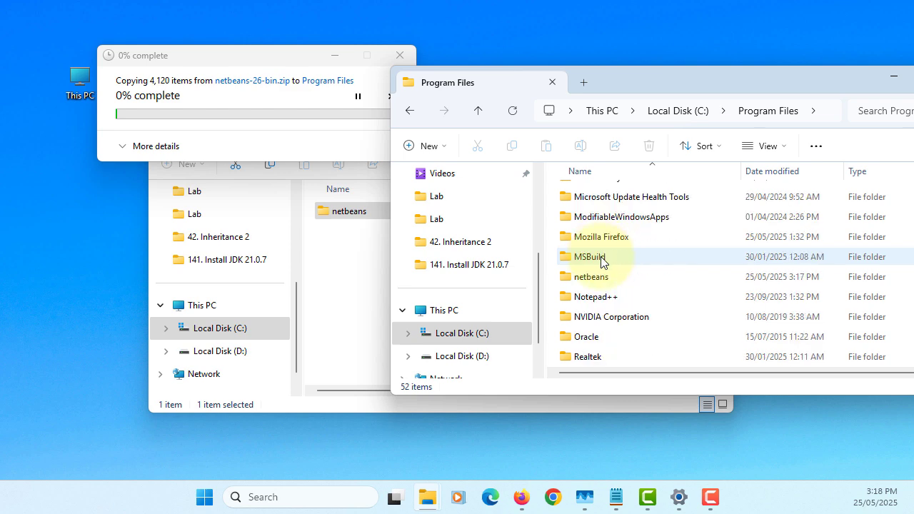
Check the new netbeans folder's contents (ide, LICENSE, README) and return to Program Files
left_click(590, 277)
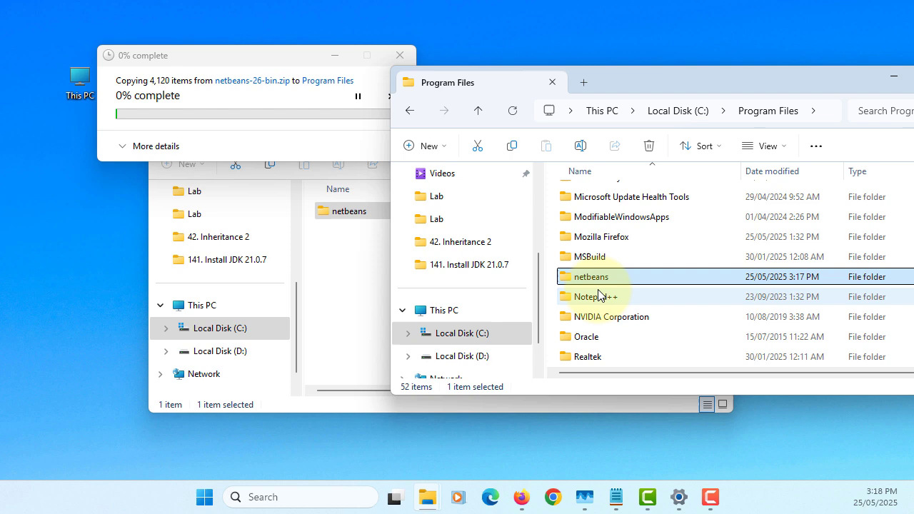
mouse_move(597, 288)
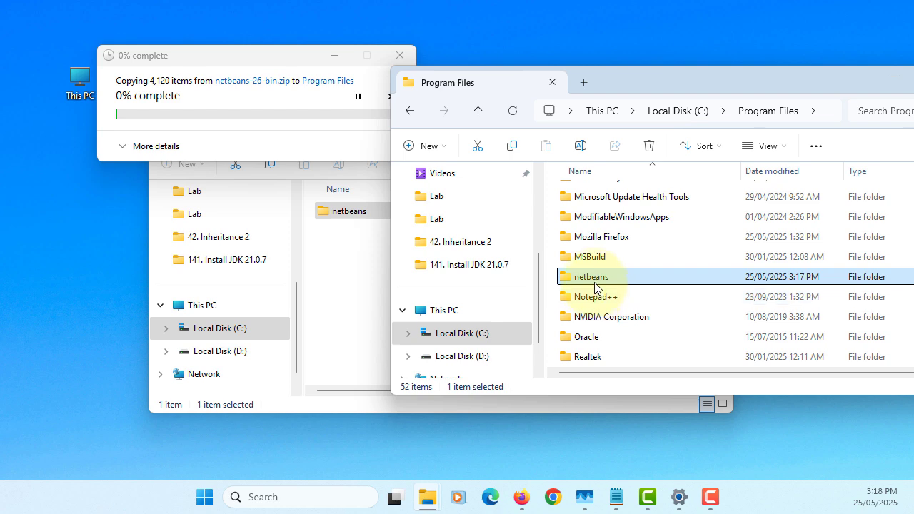
double_click(591, 277)
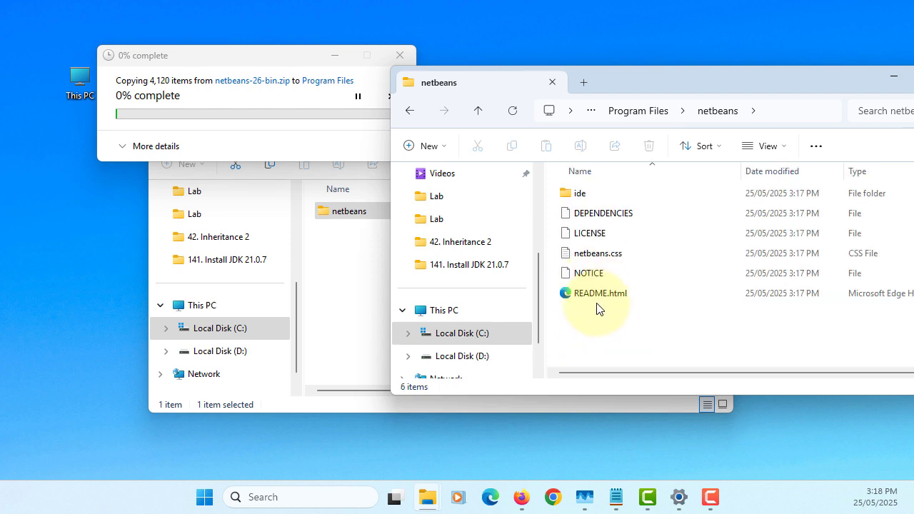
mouse_move(477, 112)
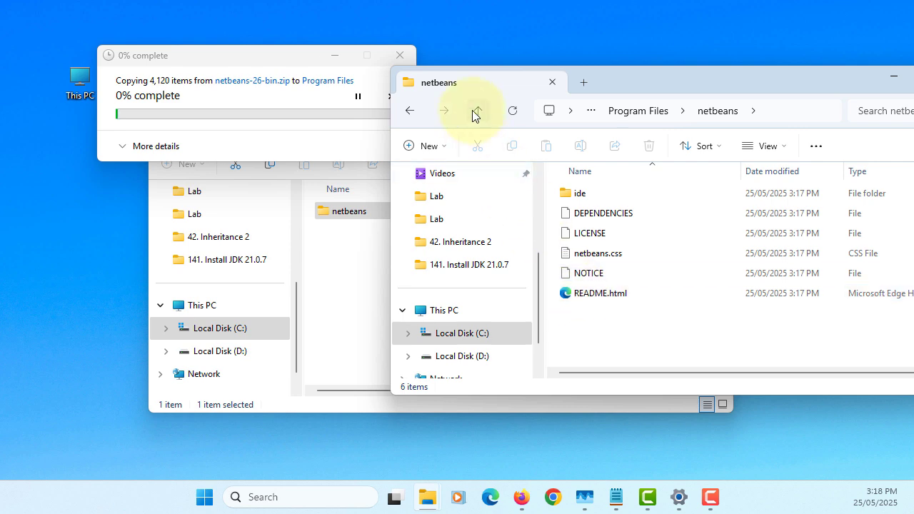
left_click(477, 111)
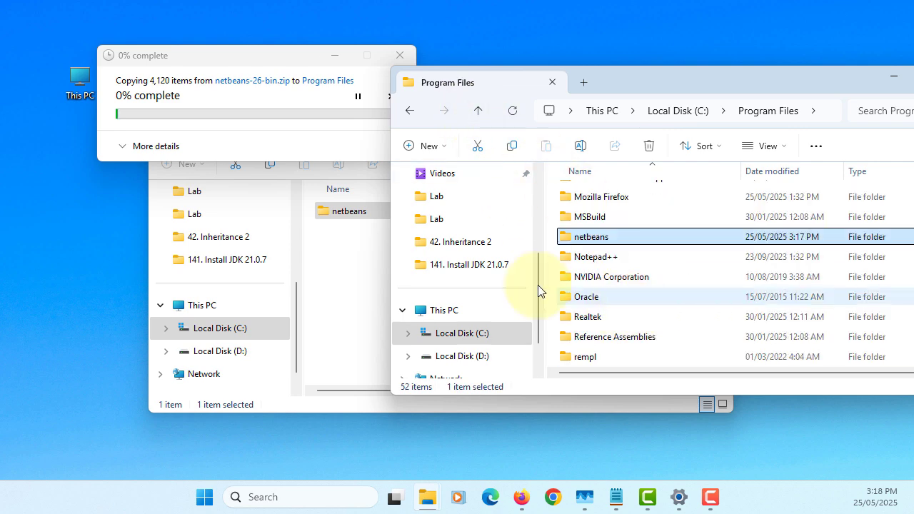
mouse_move(187, 143)
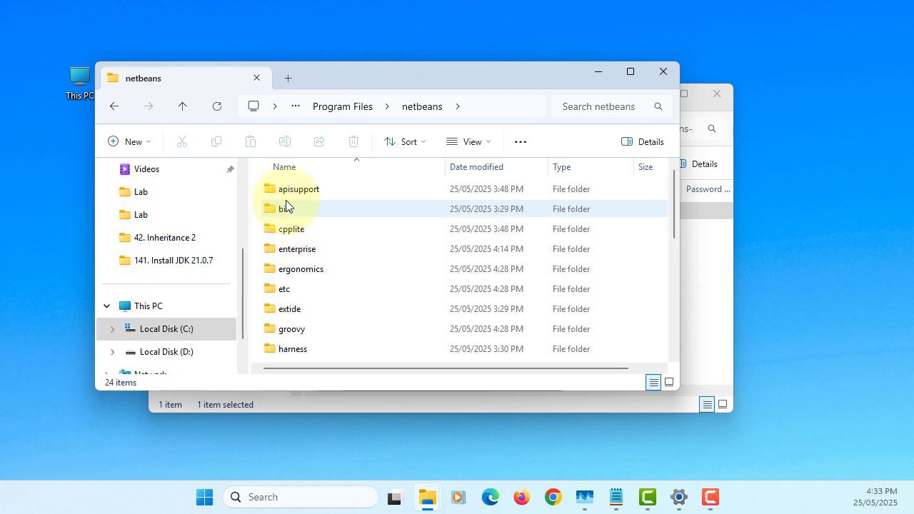
Send netbeans64.exe from netbeans\bin to the Desktop as a shortcut and close Explorer
double_click(288, 209)
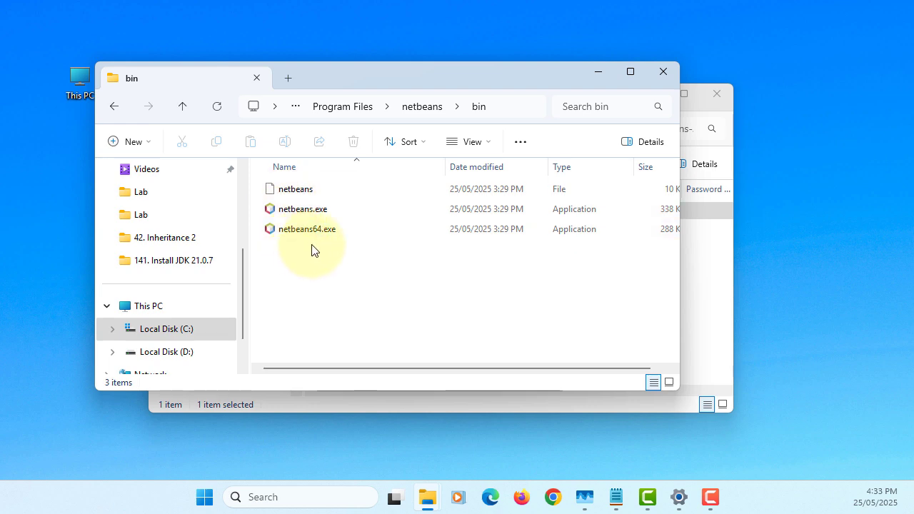
mouse_move(321, 251)
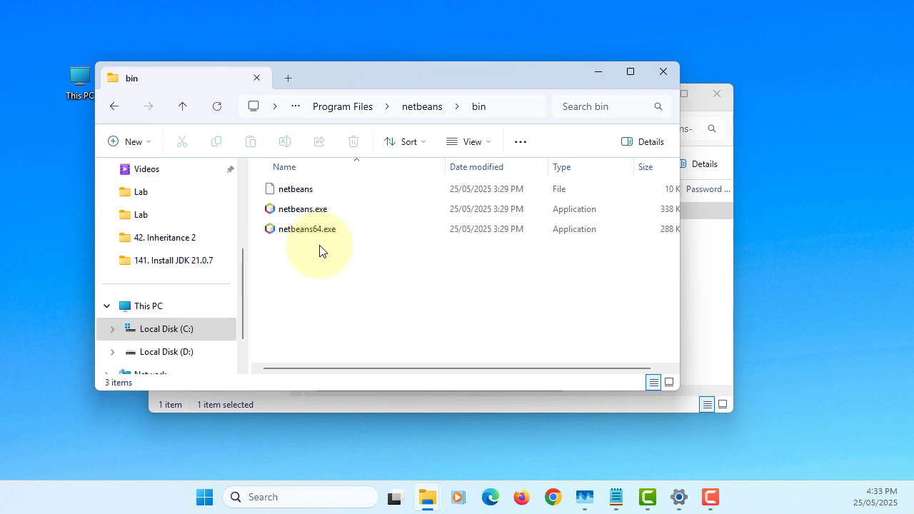
left_click(307, 228)
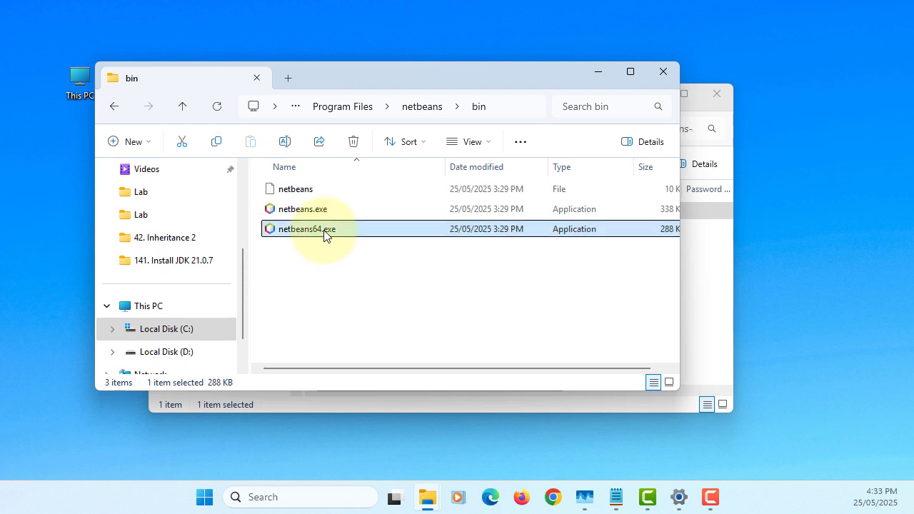
right_click(307, 228)
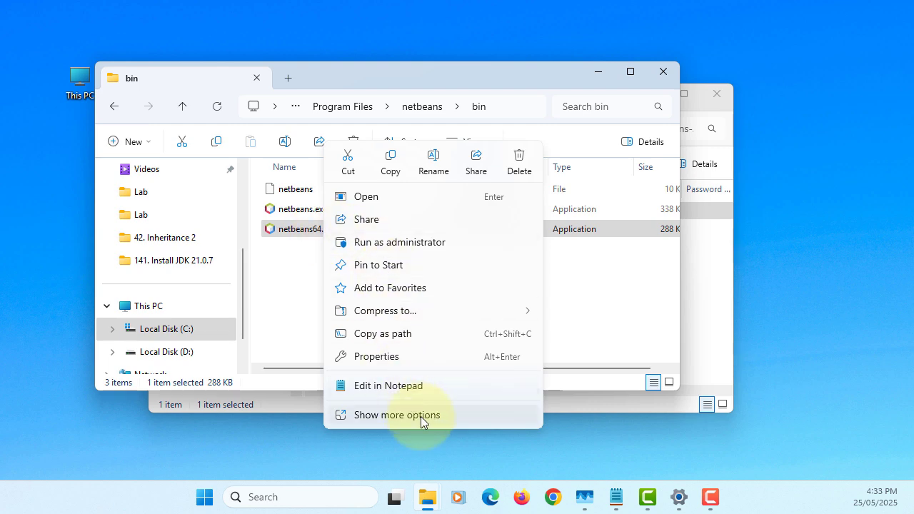
left_click(396, 414)
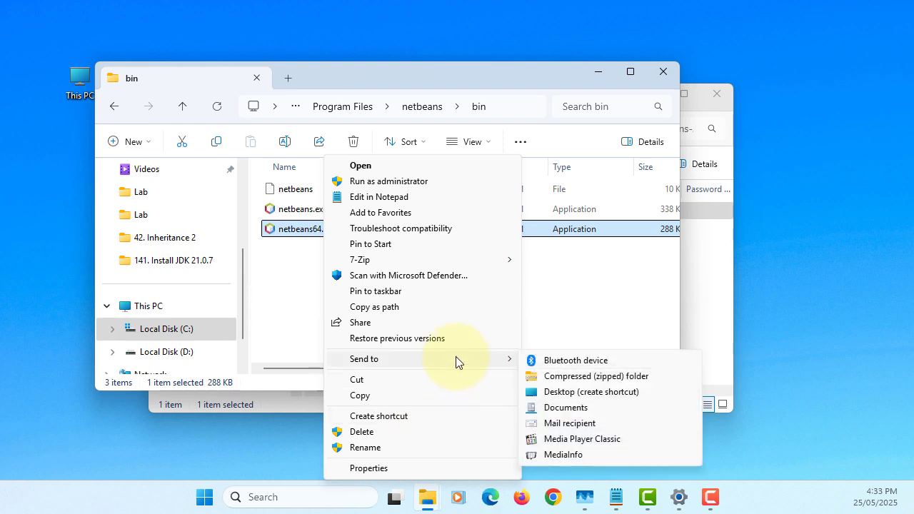
mouse_move(592, 392)
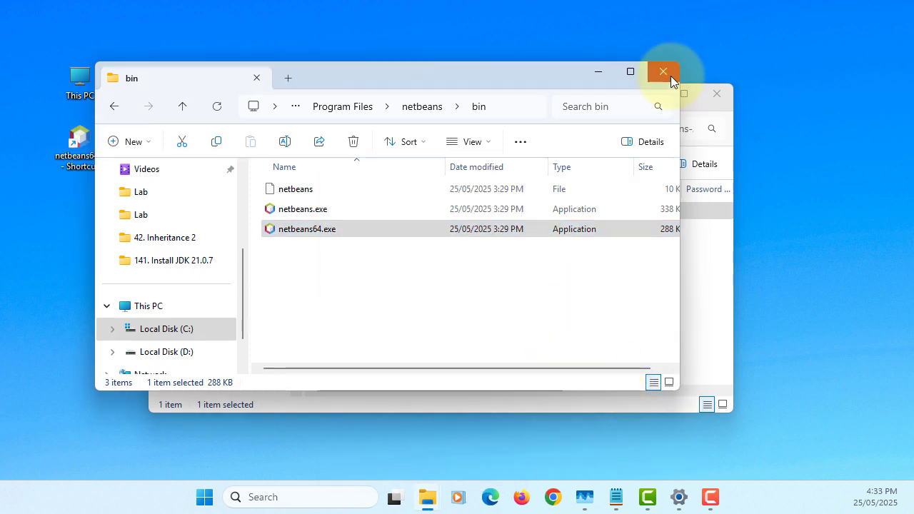
left_click(662, 71)
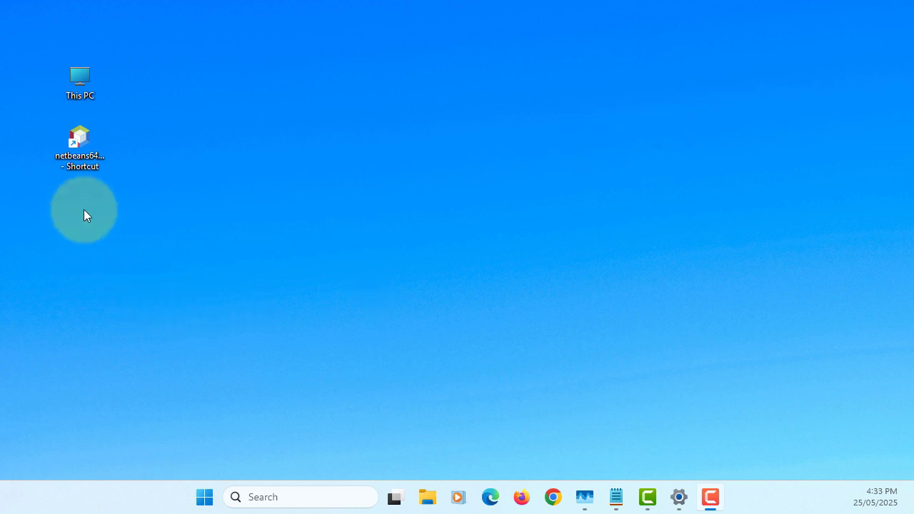
Launch Apache NetBeans IDE 26 from its new desktop shortcut
left_click(80, 142)
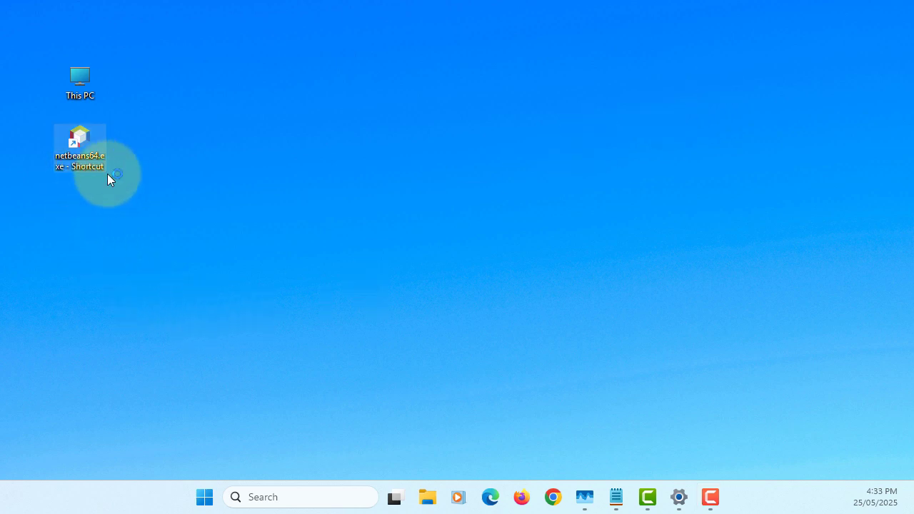
double_click(80, 143)
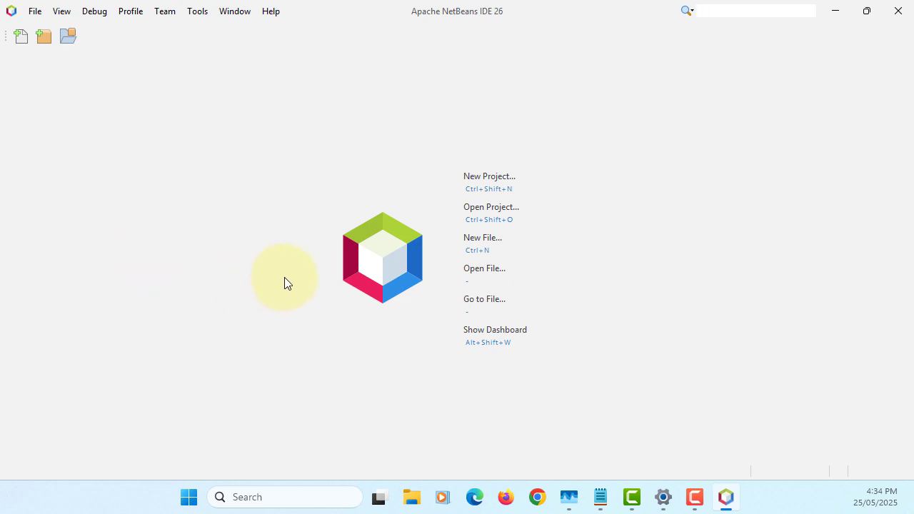
mouse_move(278, 44)
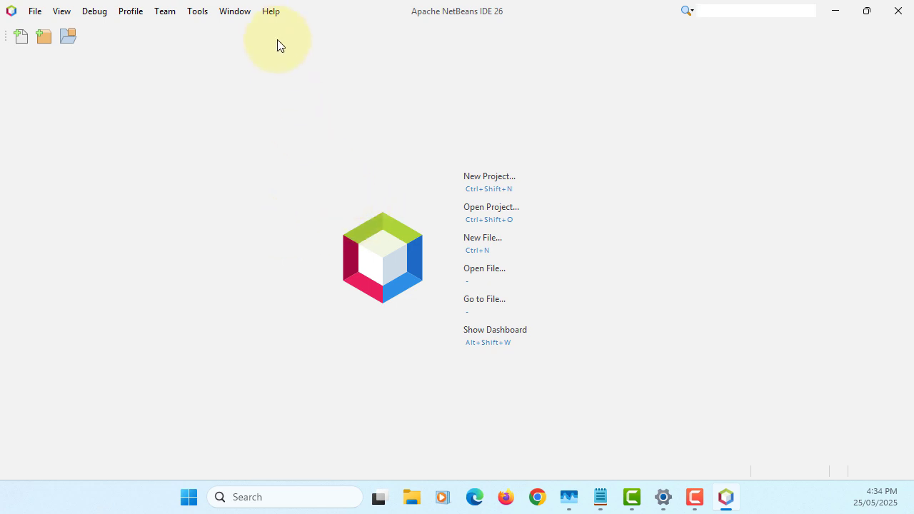
Confirm in Help > About that the IDE is version 26 on Java 21.0.7, then dismiss it
left_click(271, 11)
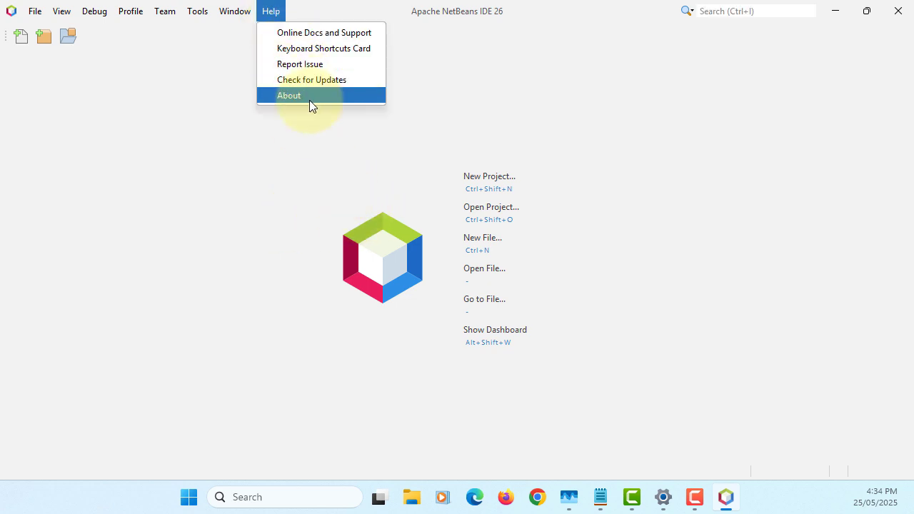
left_click(289, 94)
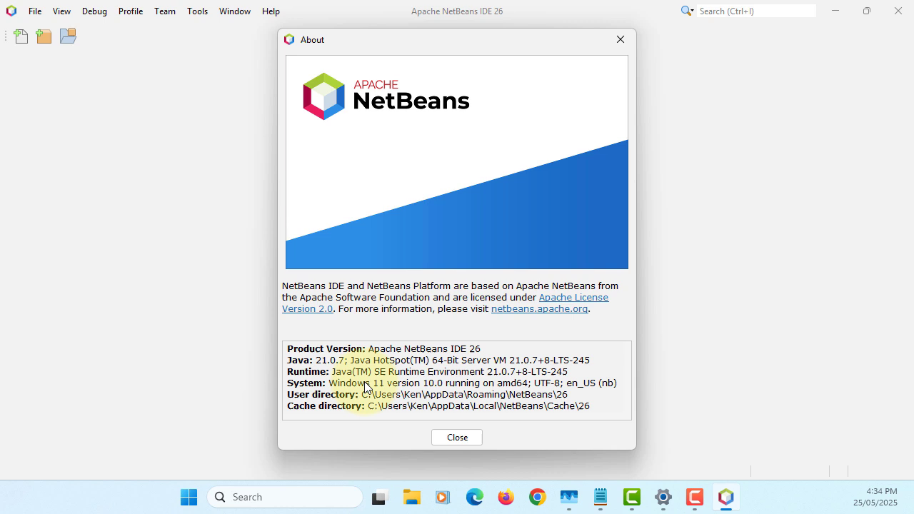
double_click(329, 360)
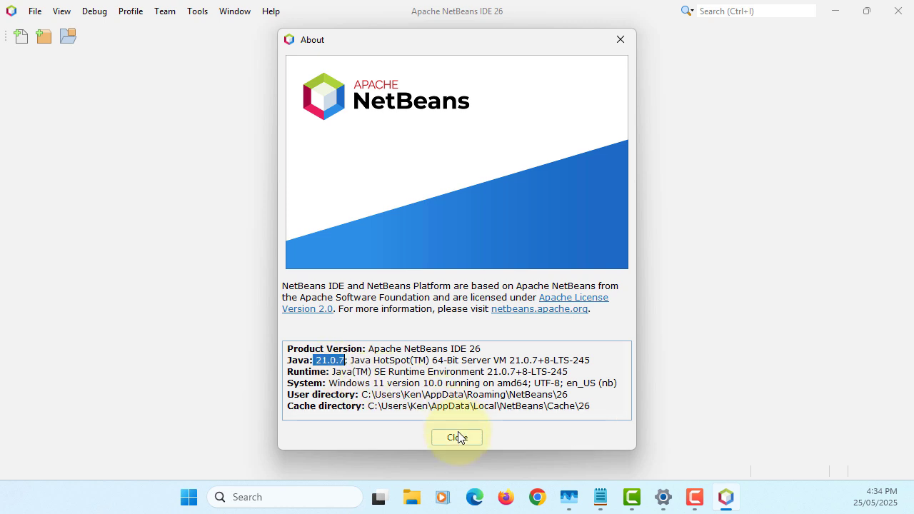
left_click(456, 437)
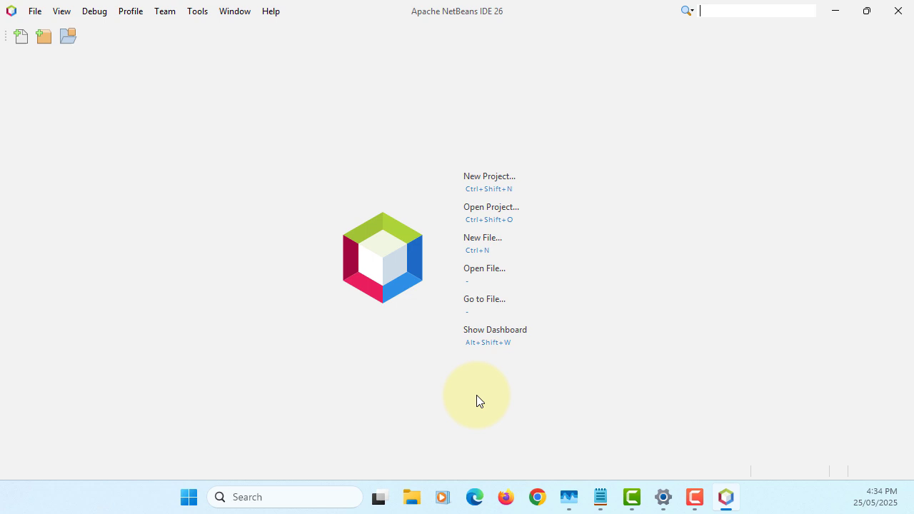
mouse_move(452, 191)
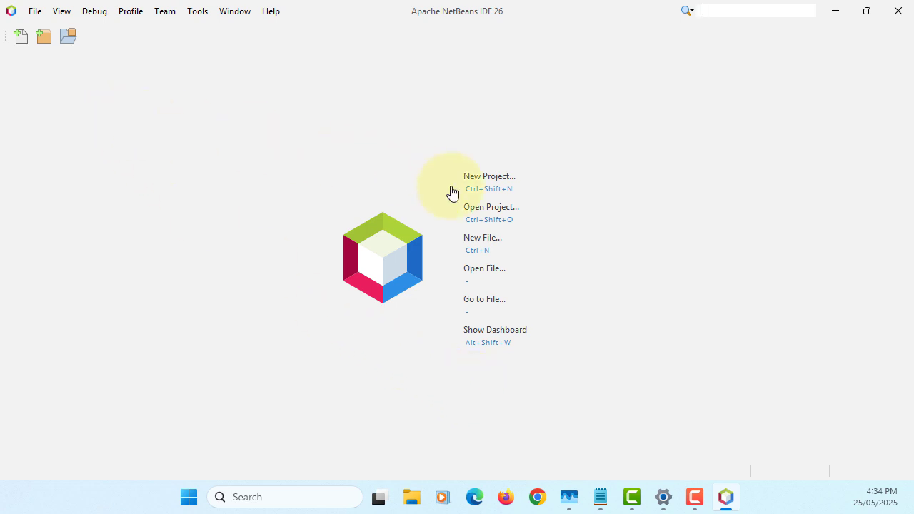
Create Java with Ant Java Application JavaApplication76 with defaults and a main class
left_click(488, 176)
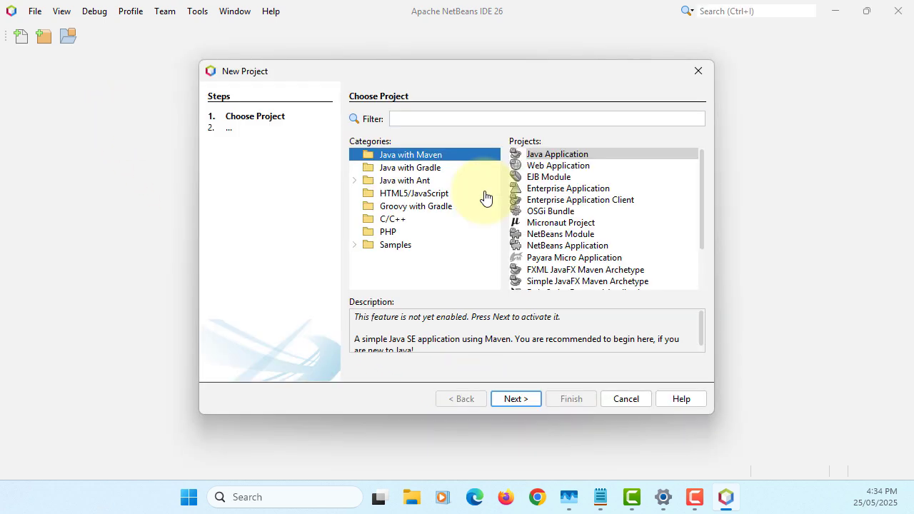
mouse_move(427, 230)
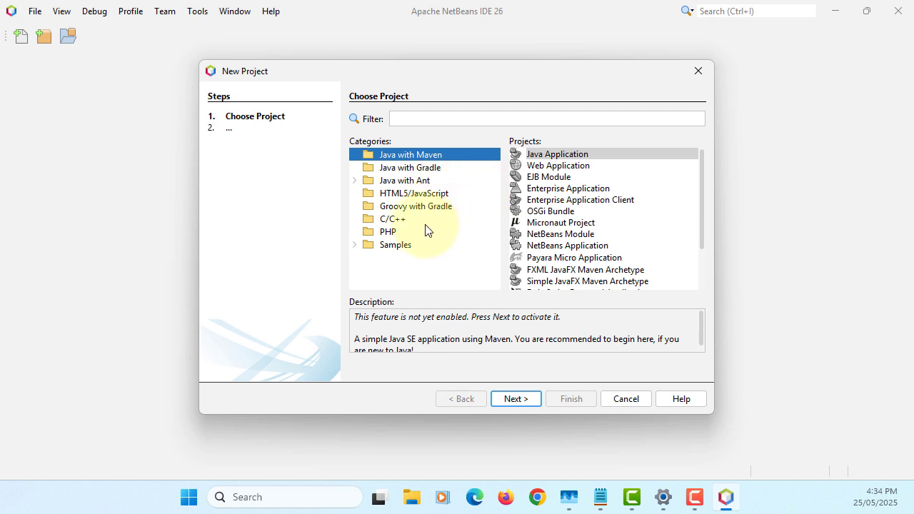
left_click(405, 179)
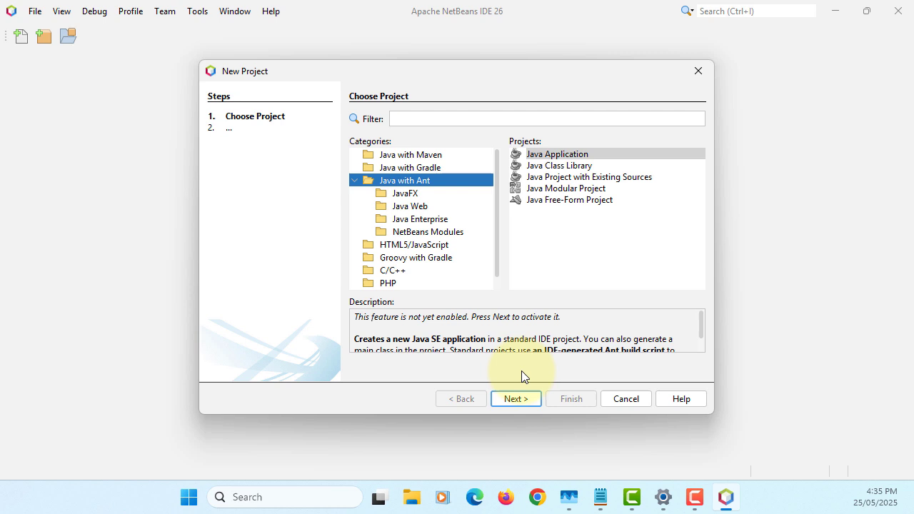
left_click(516, 398)
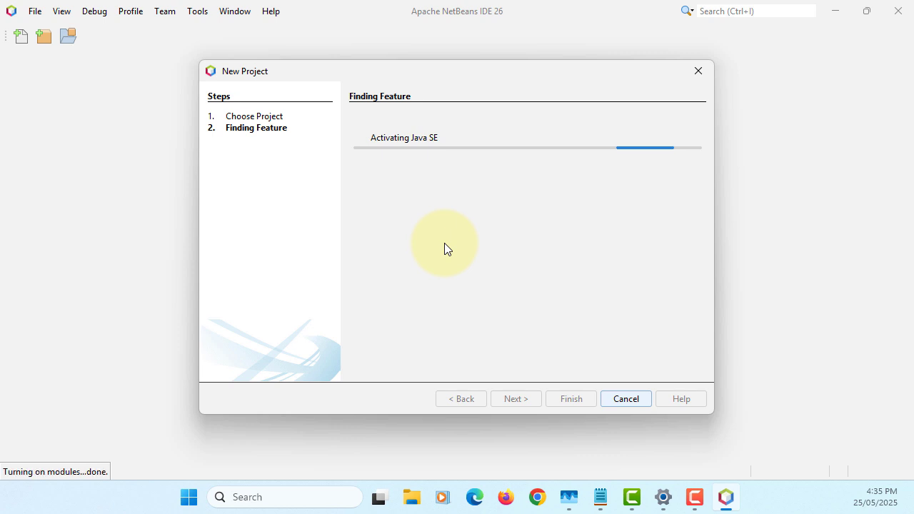
mouse_move(442, 244)
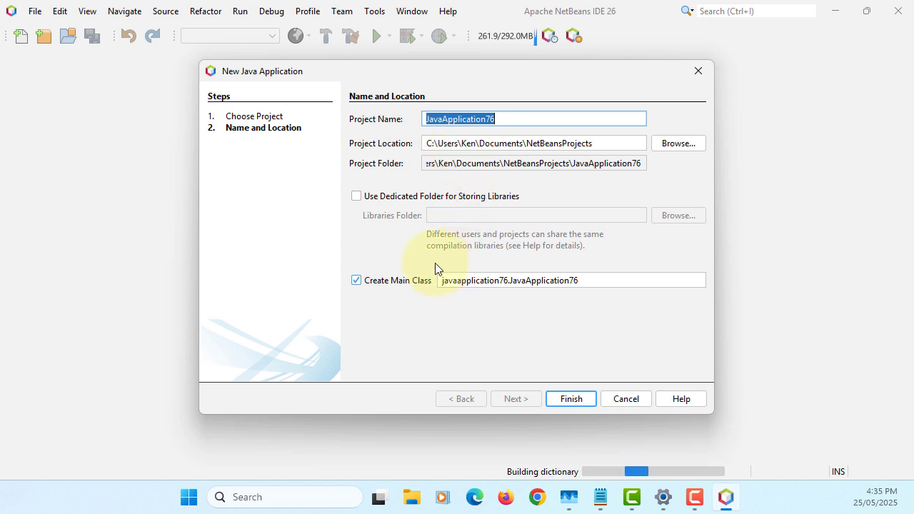
mouse_move(503, 357)
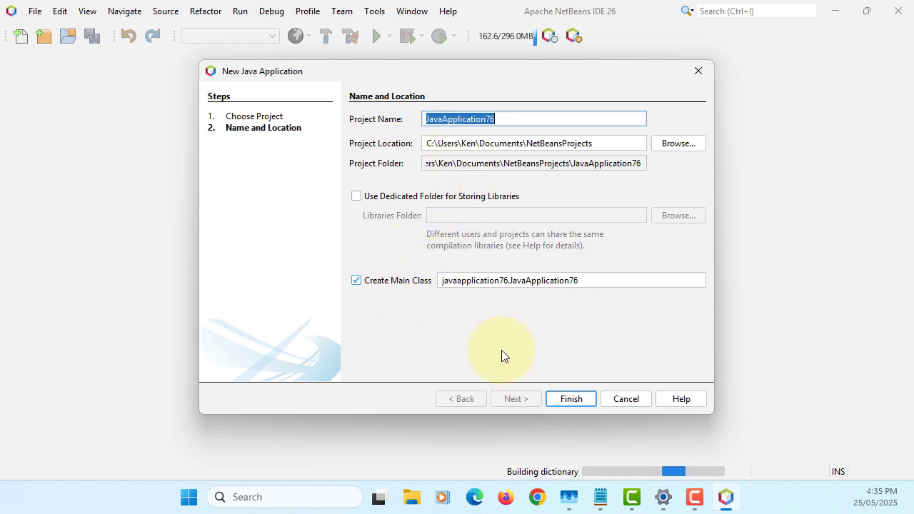
left_click(572, 398)
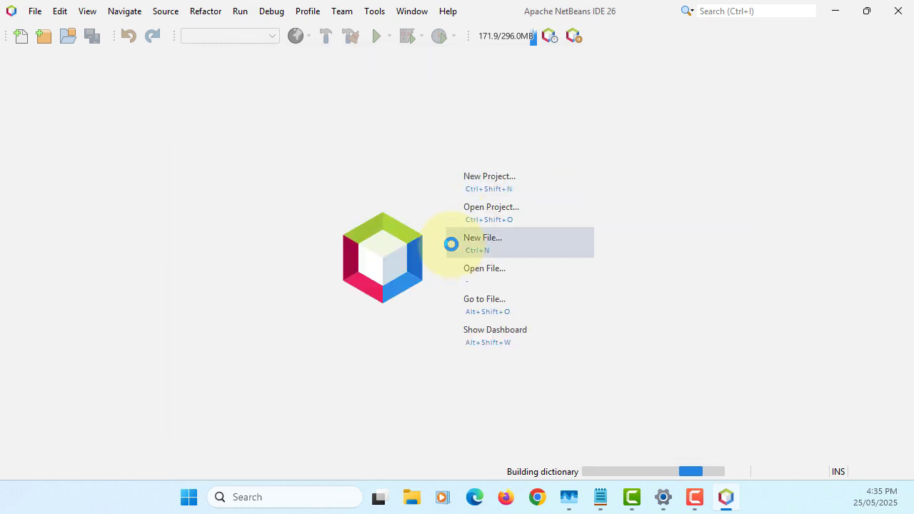
left_click(483, 243)
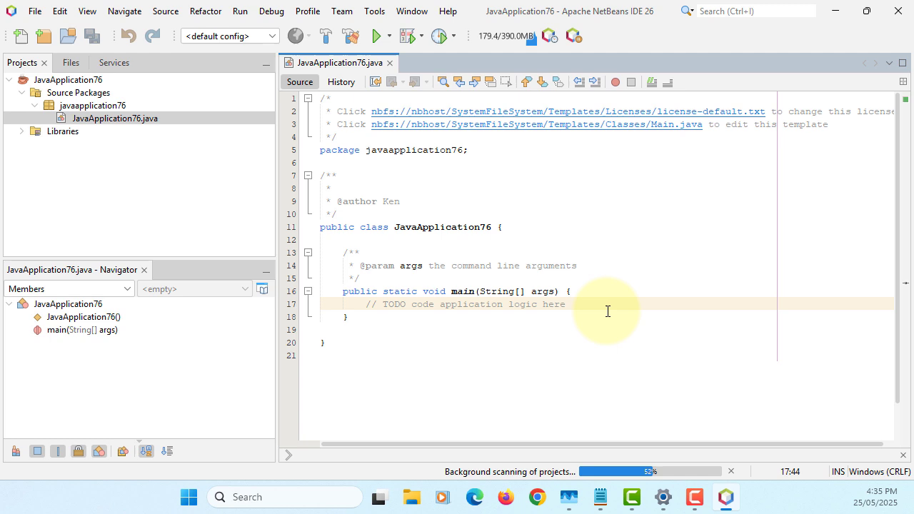
Add System.out.println("Hello World"); on a new line inside main
key("Return")
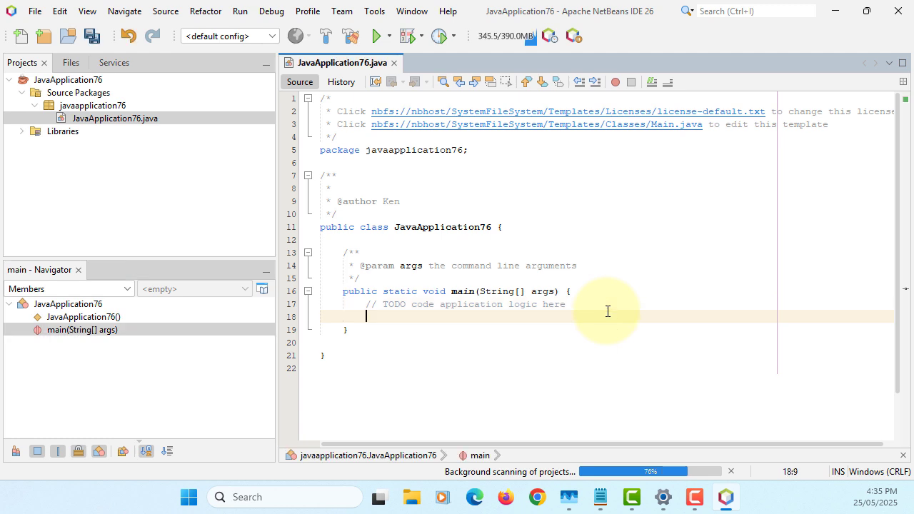
type("System.out.println(\"\");")
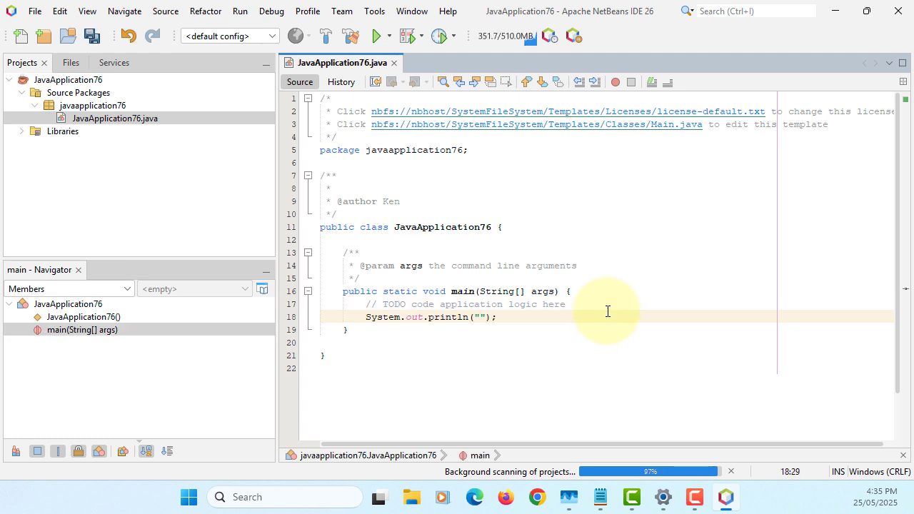
type("Hello World")
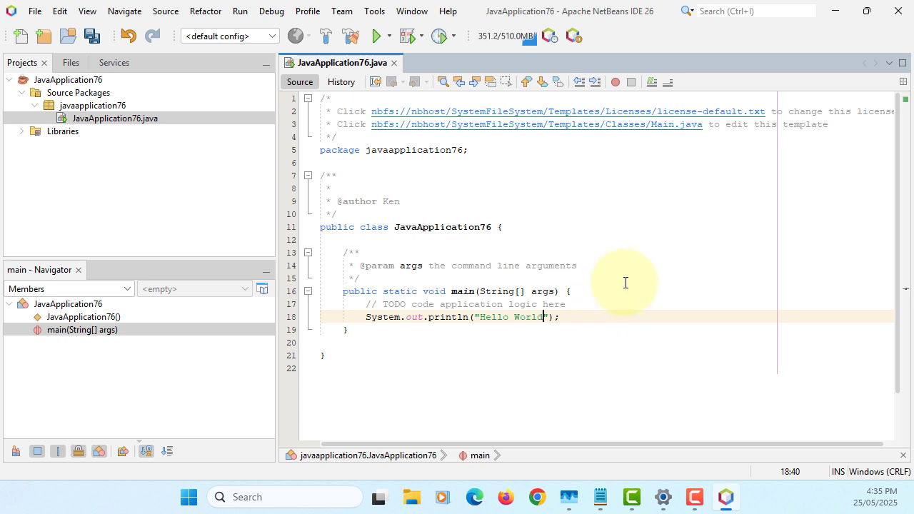
Run the JavaApplication76 project so it builds and prints Hello World
left_click(239, 12)
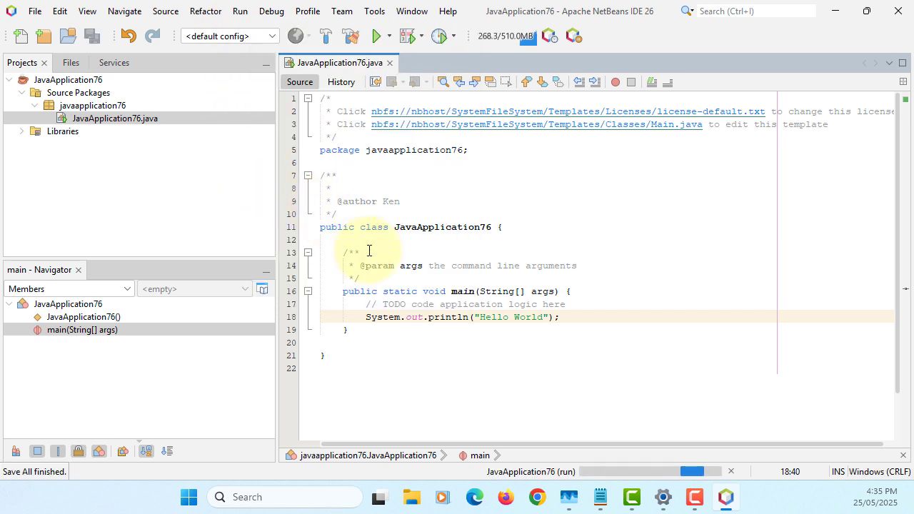
left_click(376, 36)
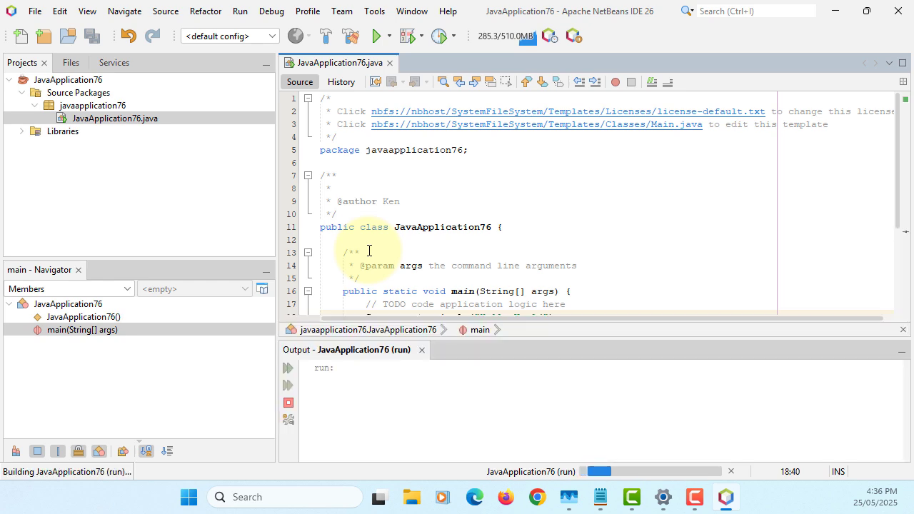